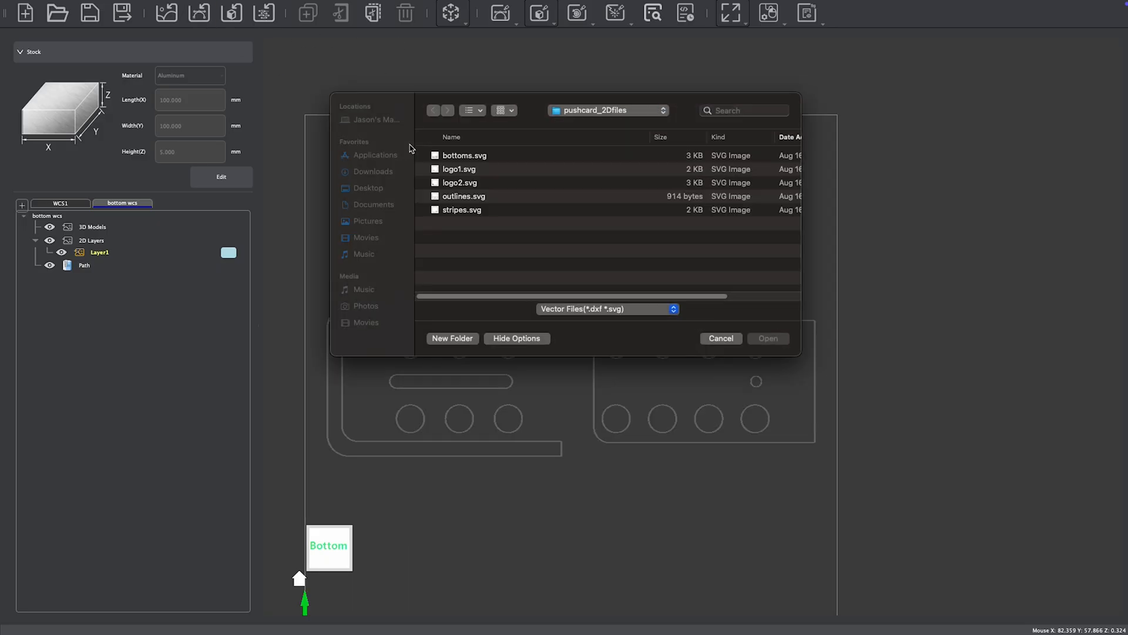
# Step: Import outlines.svg and align it to the original reference graphic using Adjust Object in C2C mode
pyautogui.click(766, 339)
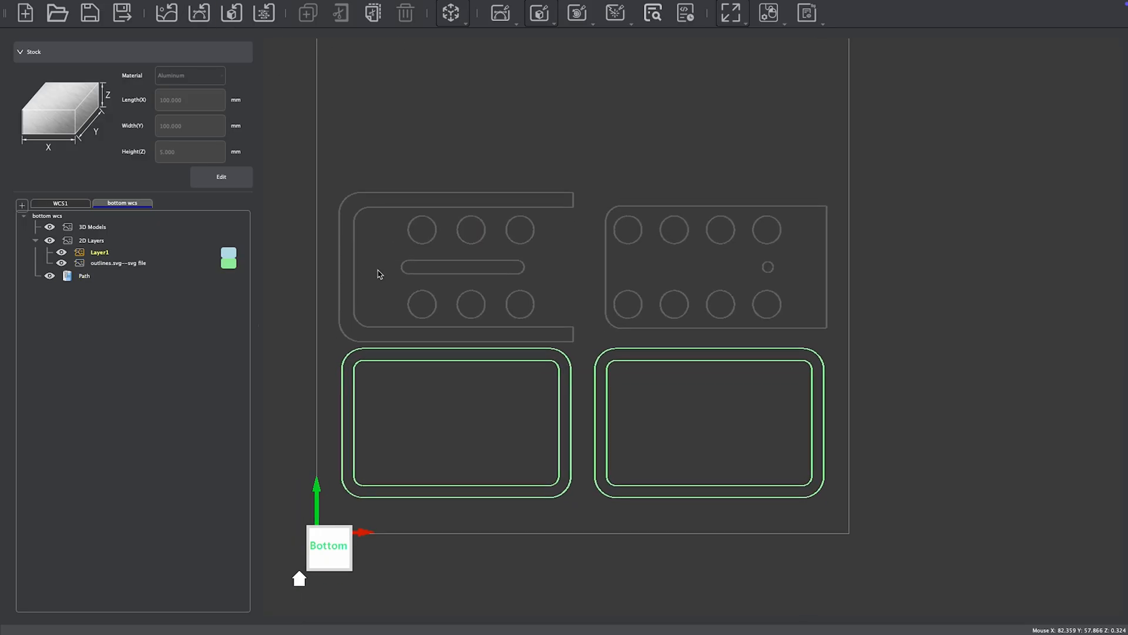
pyautogui.click(452, 12)
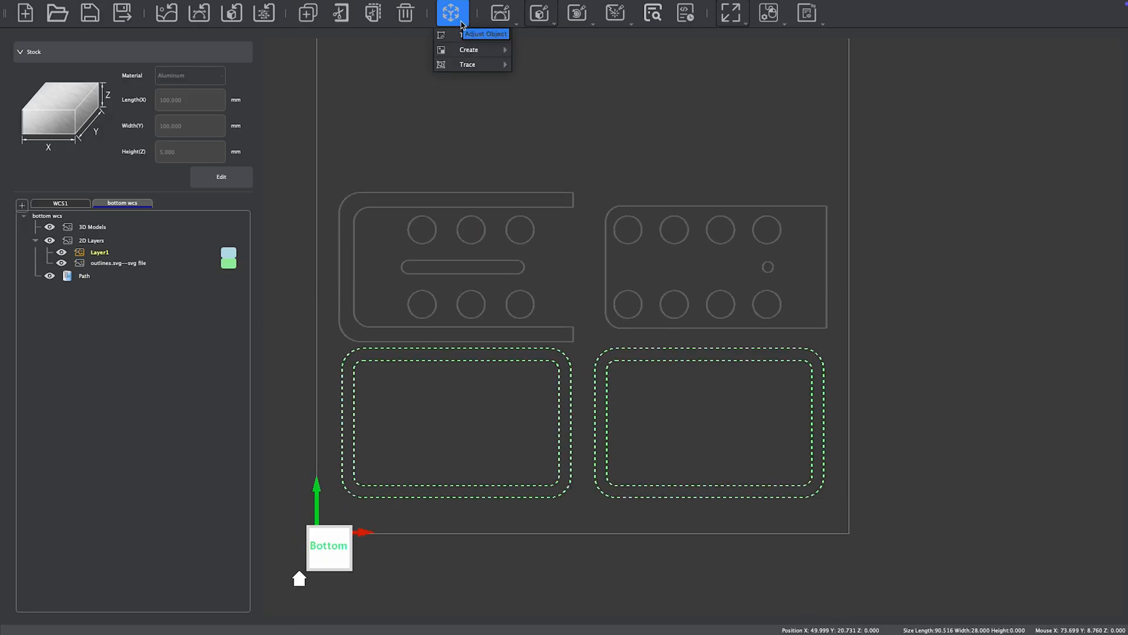
pyautogui.click(485, 33)
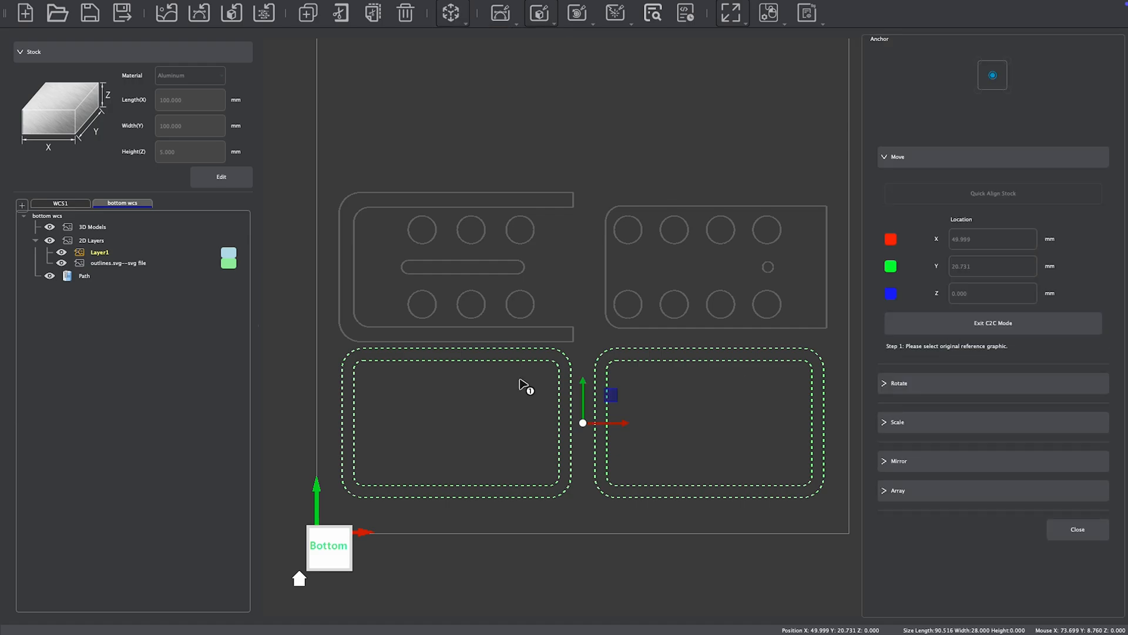
pyautogui.click(453, 423)
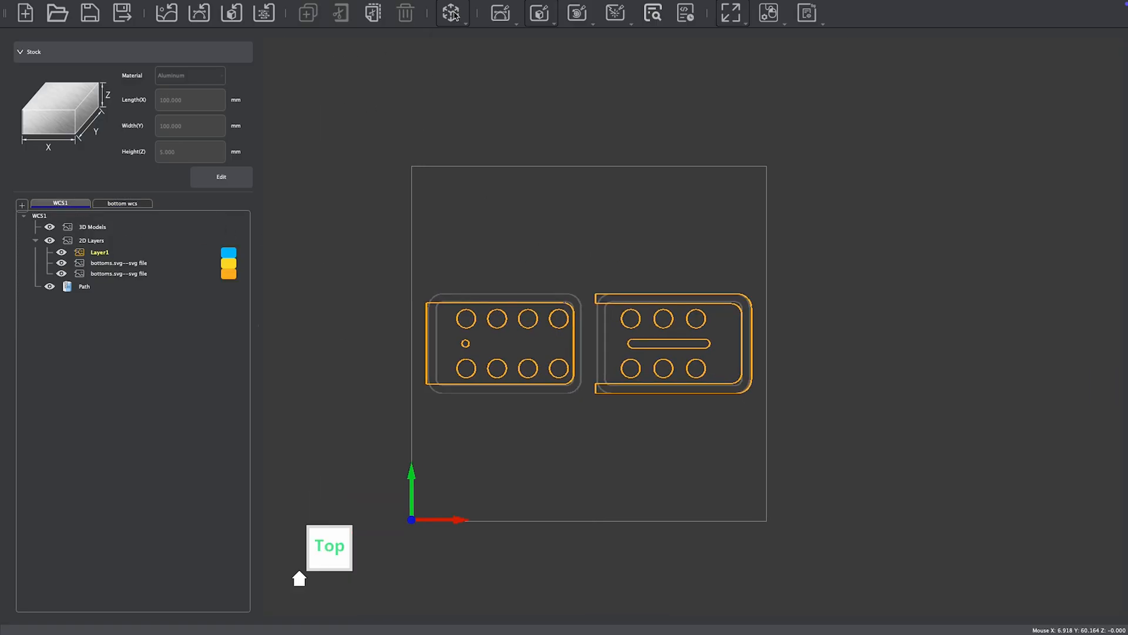
# Step: Draw a small 3.175 mm alignment circle near the upper left of the stock with Create 2D Model
pyautogui.click(451, 13)
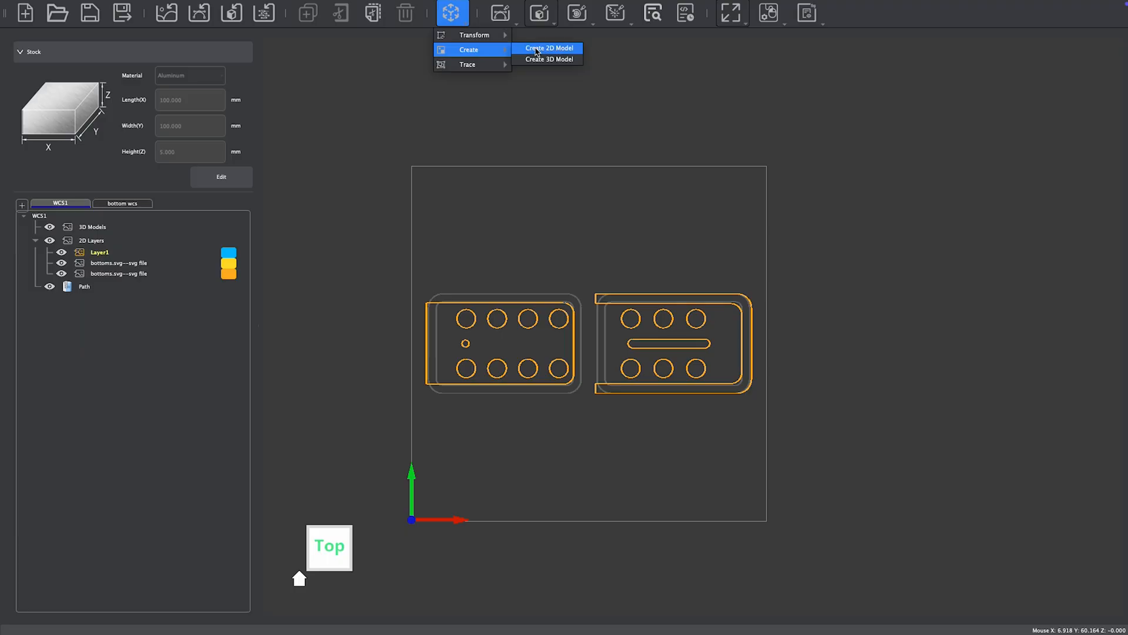
pyautogui.click(548, 48)
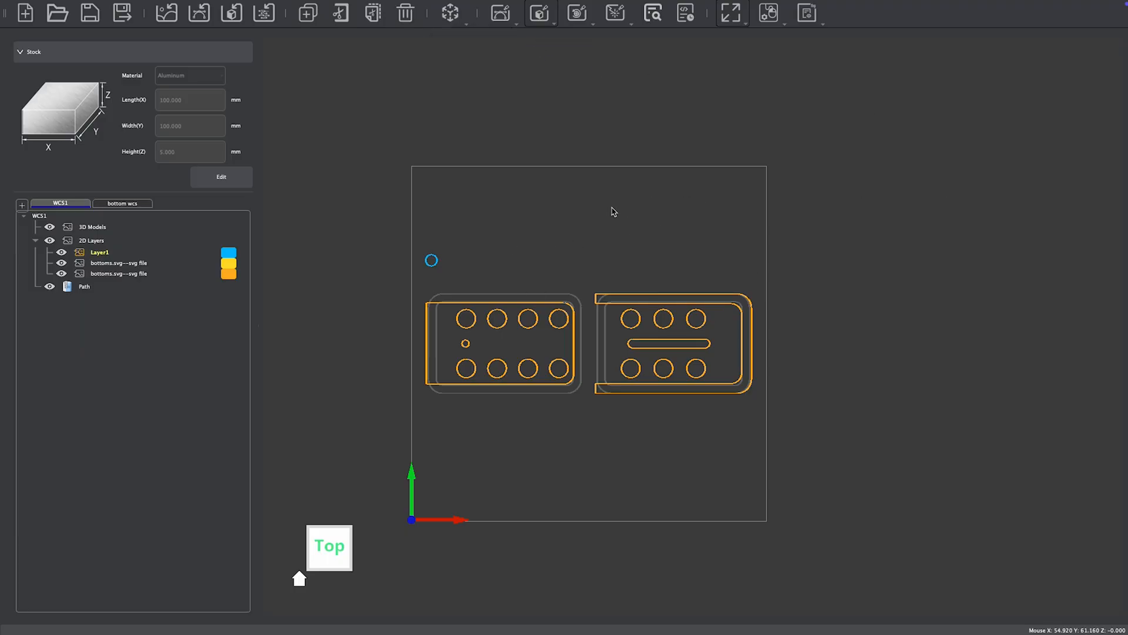
pyautogui.click(451, 13)
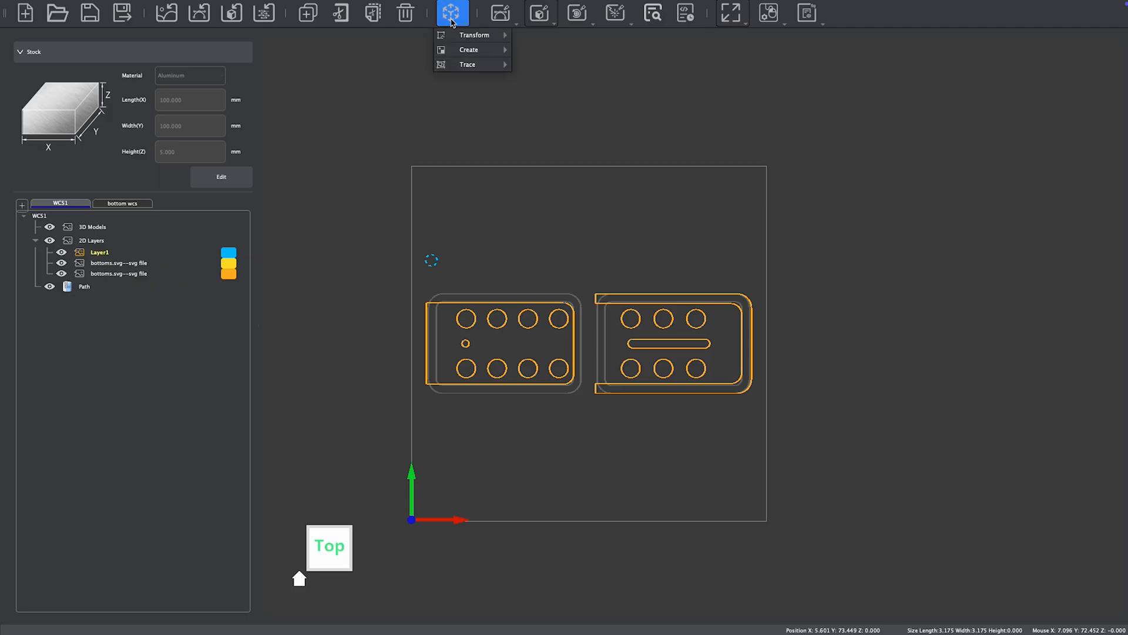
# Step: Mirror the alignment circle horizontally about the stock centre as a copy
pyautogui.click(475, 35)
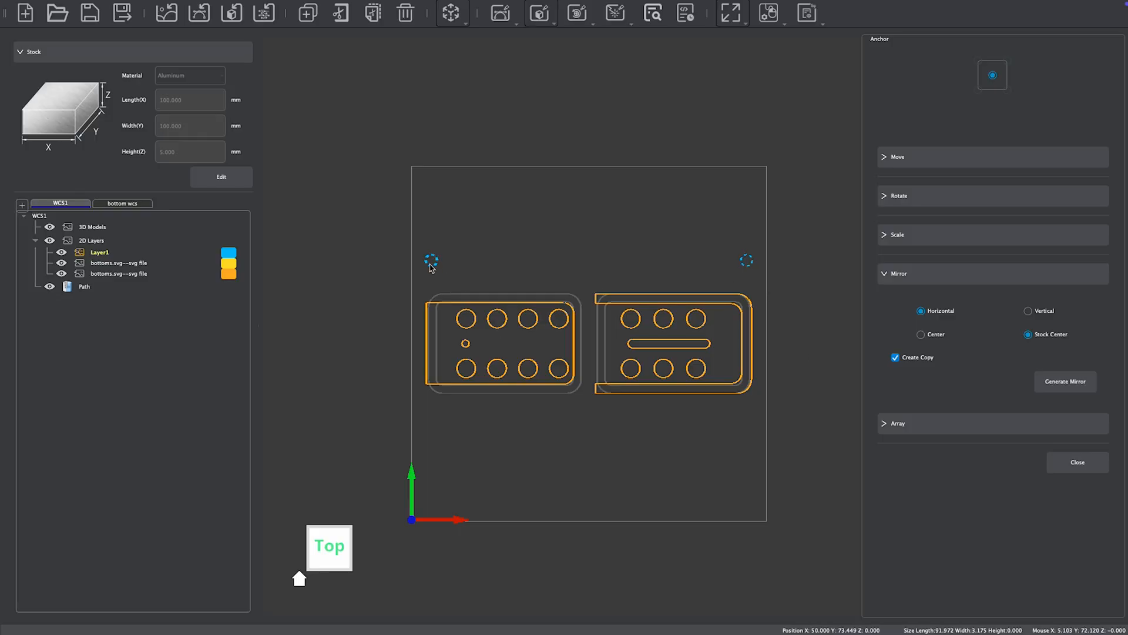
pyautogui.click(1027, 311)
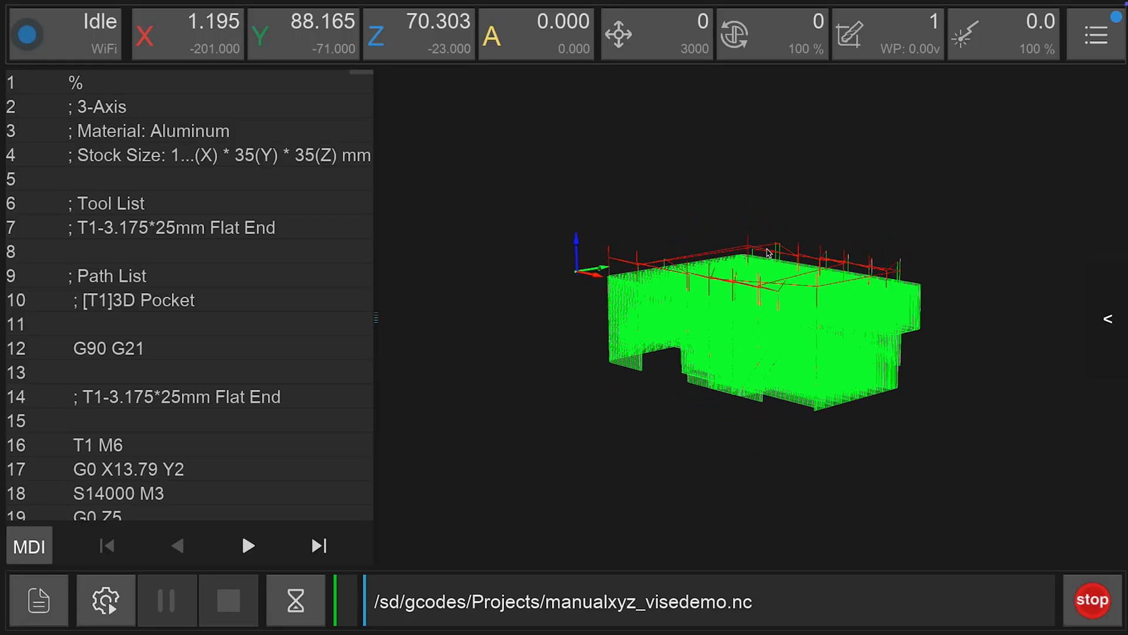
# Step: Probe with the XYZ probe, then set the work origin at the current position (77.885, 118.31)
pyautogui.click(105, 599)
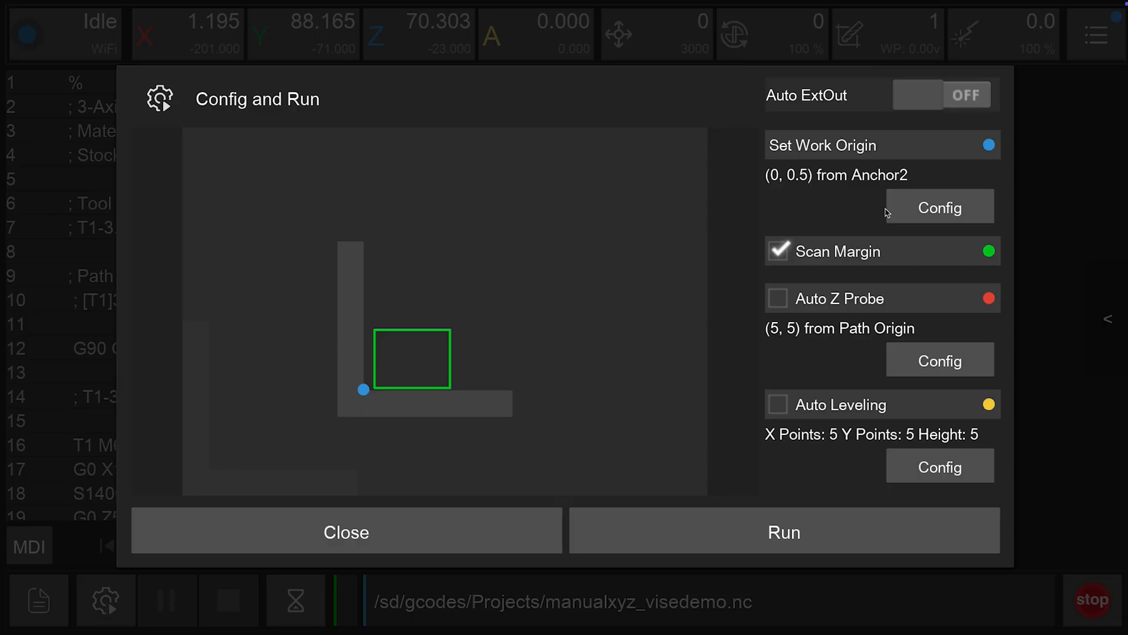
pyautogui.click(938, 208)
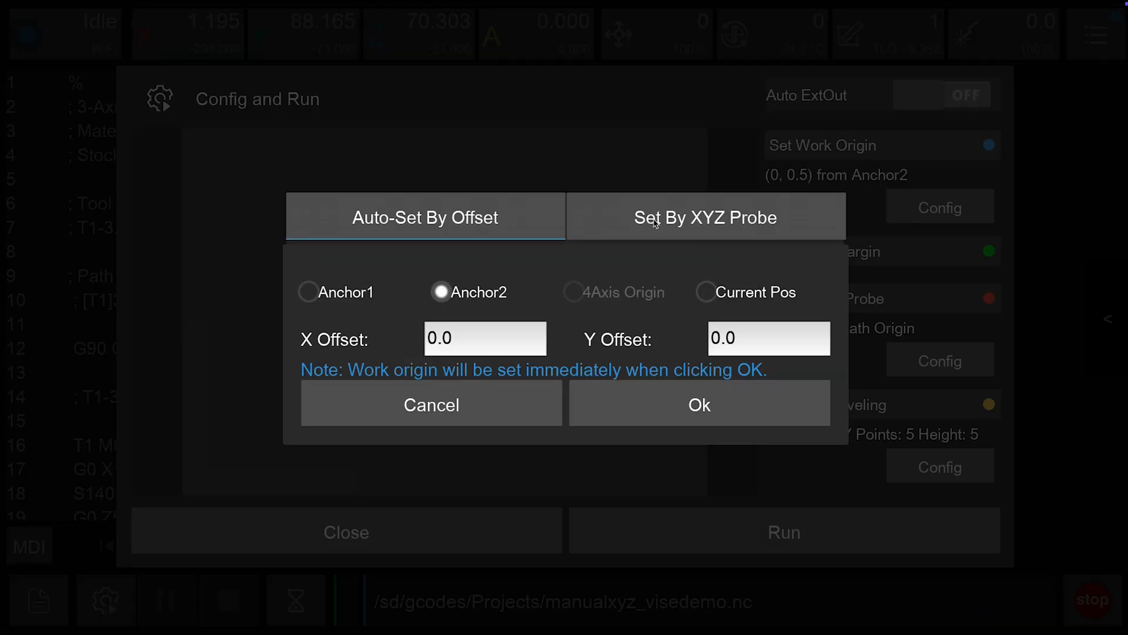
pyautogui.click(706, 216)
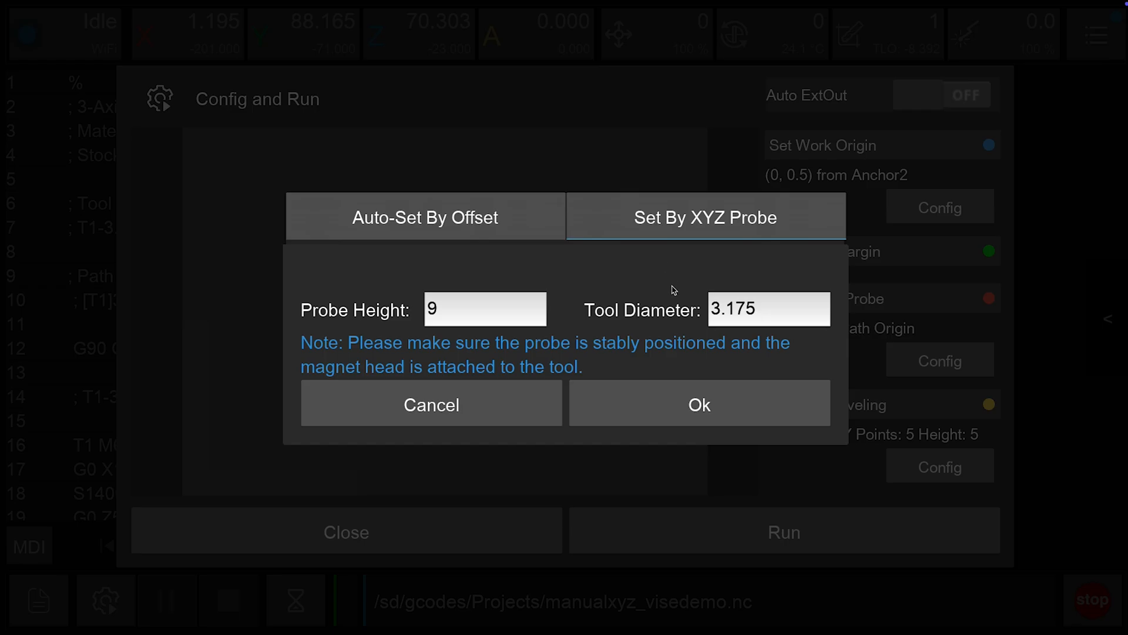
pyautogui.click(698, 404)
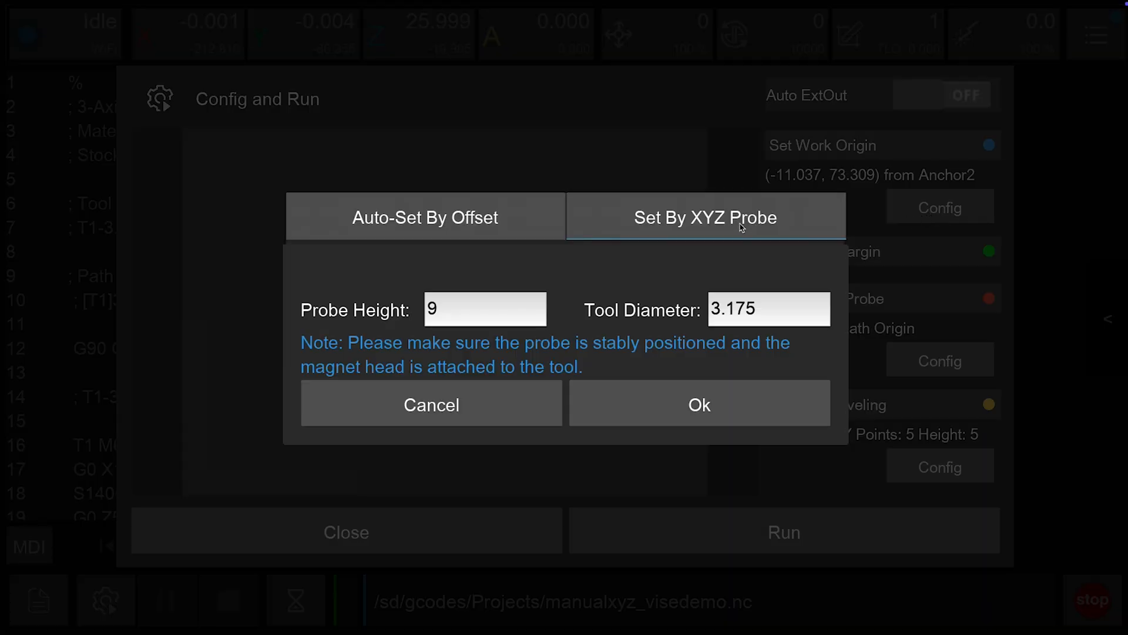
pyautogui.click(425, 215)
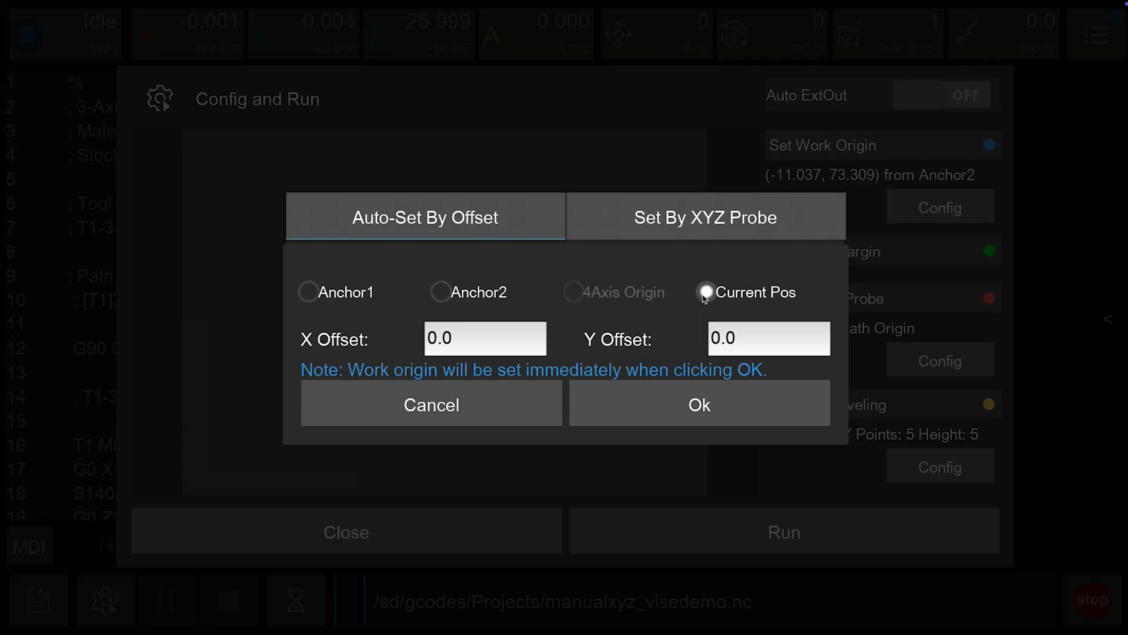
pyautogui.click(698, 405)
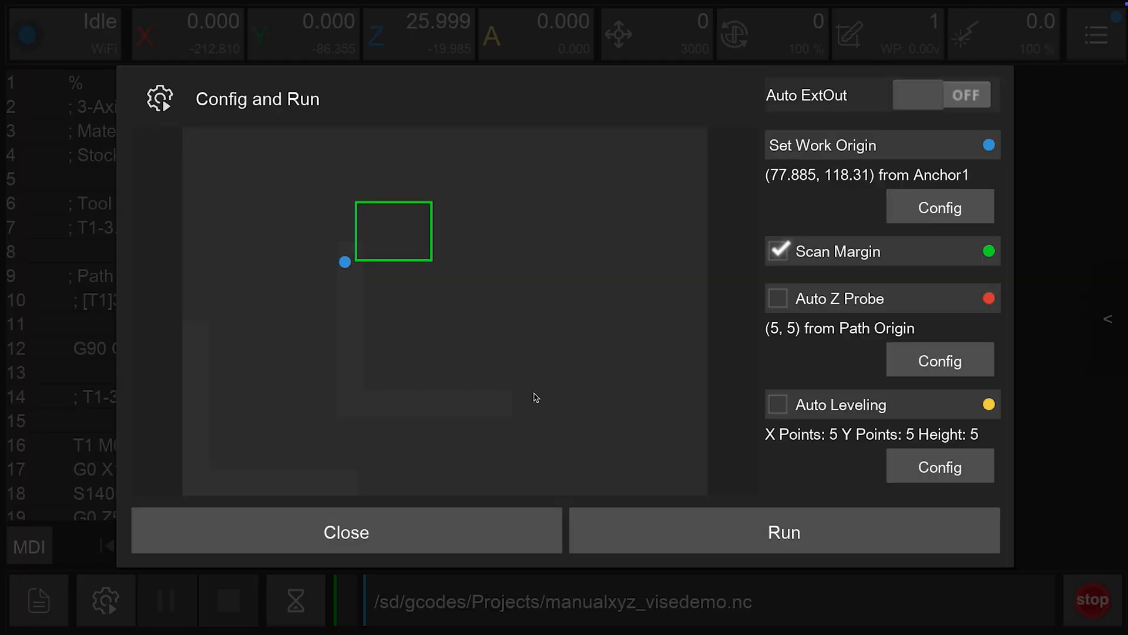
pyautogui.click(345, 532)
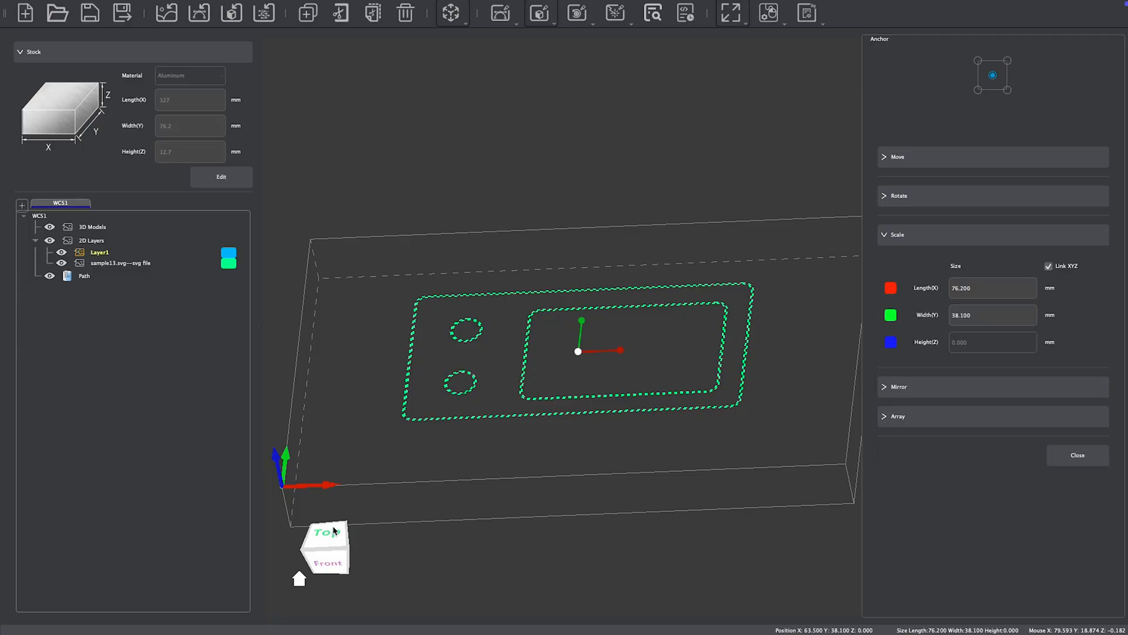
pyautogui.click(325, 544)
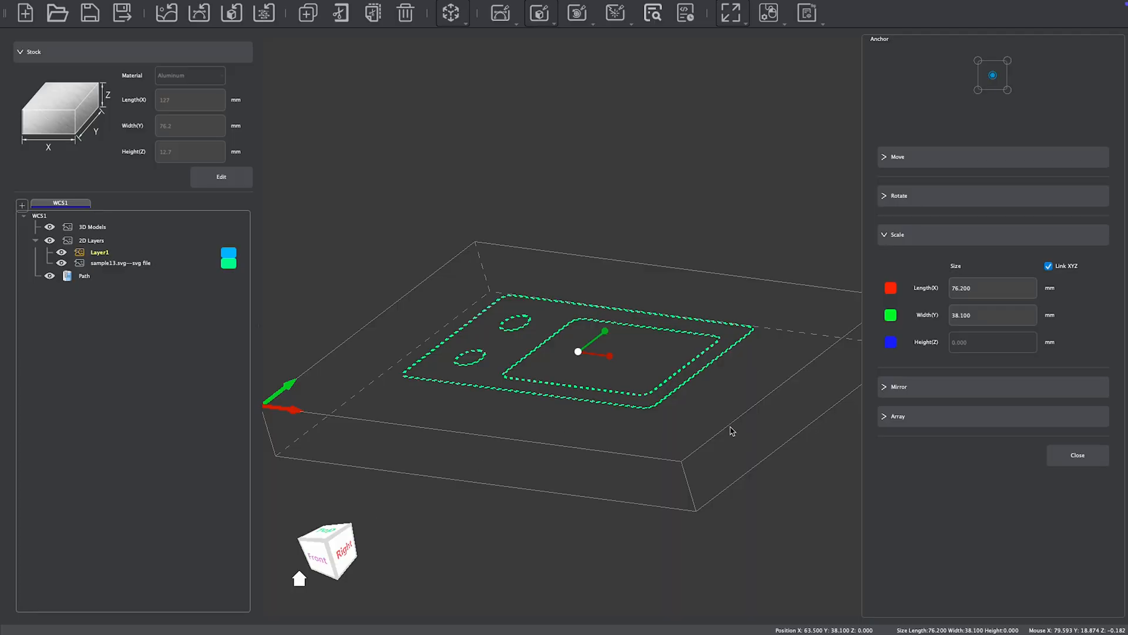
pyautogui.moveTo(731, 430)
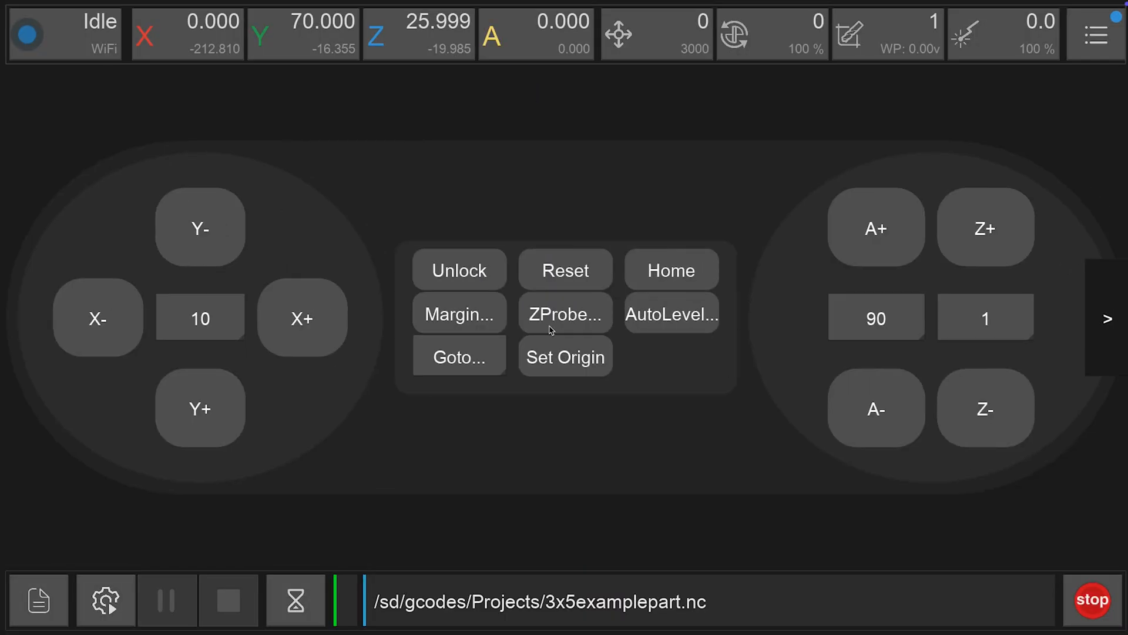
# Step: Change the active tool to the Probe and confirm it is installed
pyautogui.click(458, 356)
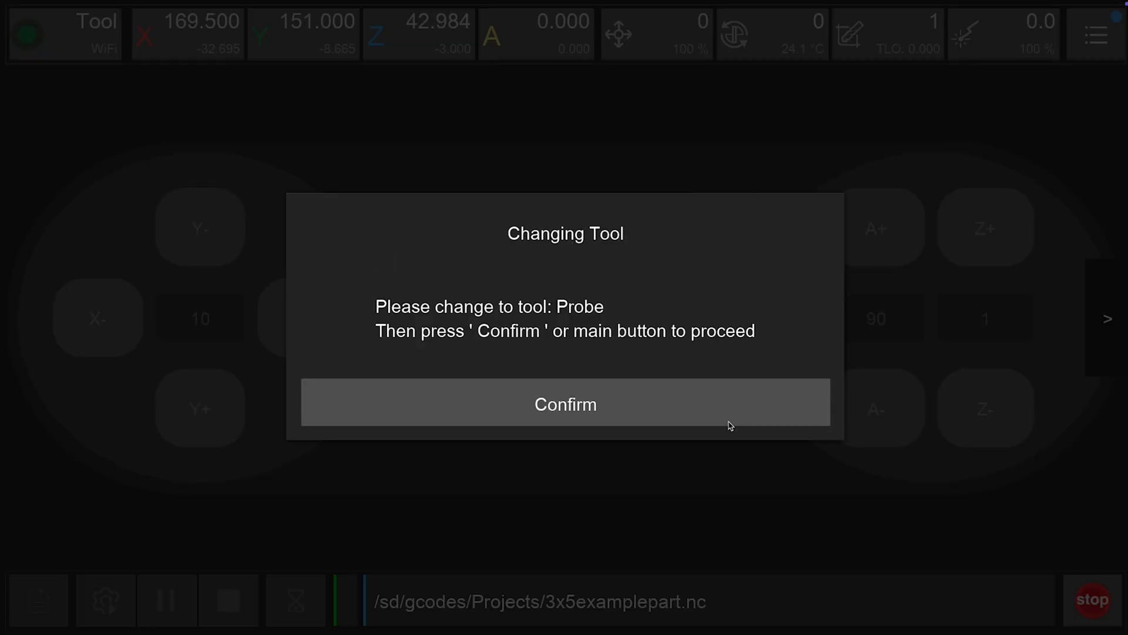
pyautogui.click(565, 404)
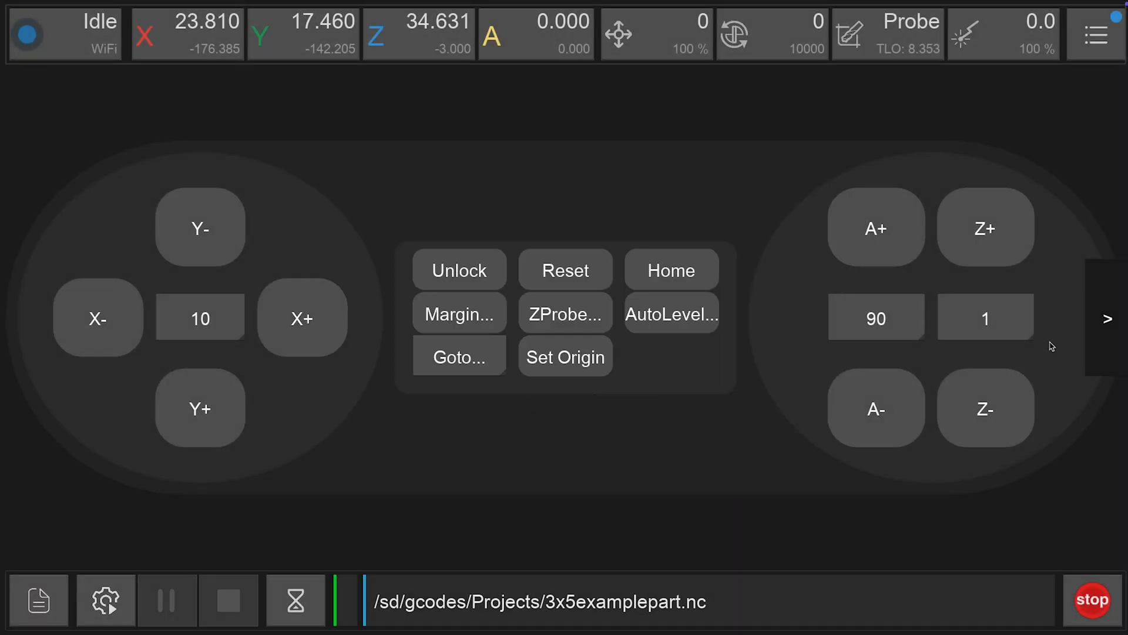
# Step: Enable Auto Z Probe and 5x5-point Auto Leveling in the job's run settings
pyautogui.click(105, 599)
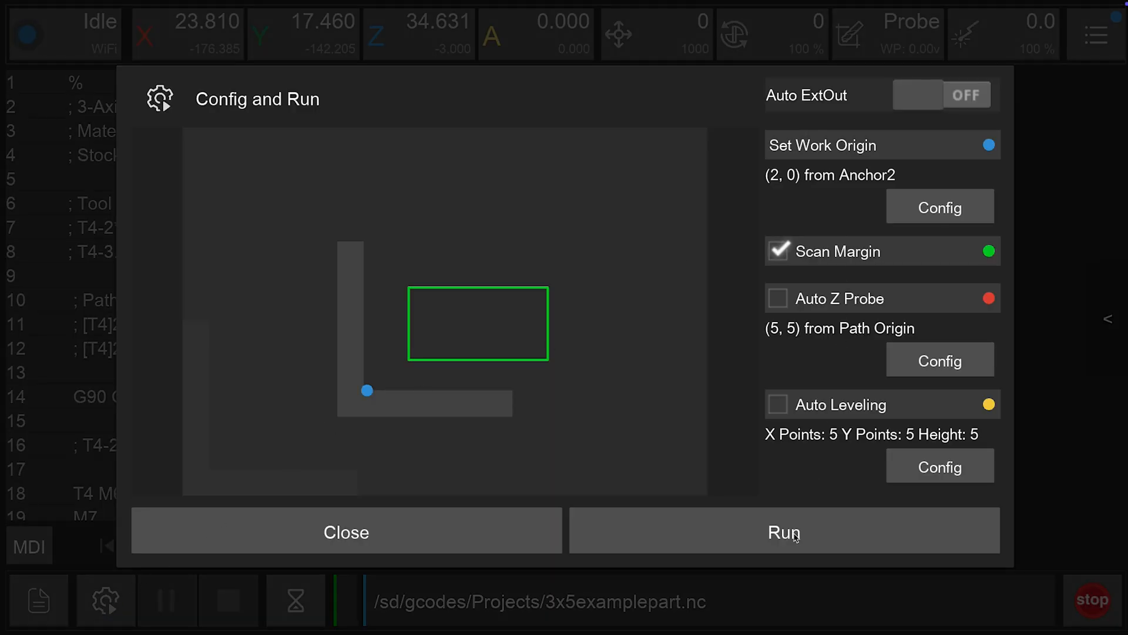
pyautogui.click(778, 298)
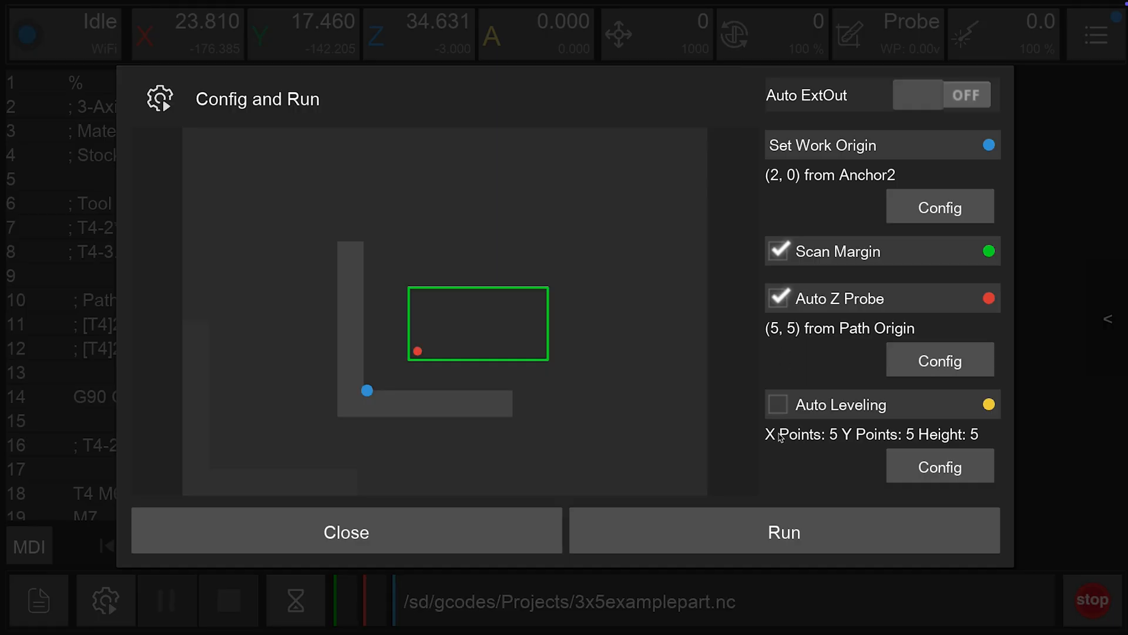
pyautogui.click(777, 403)
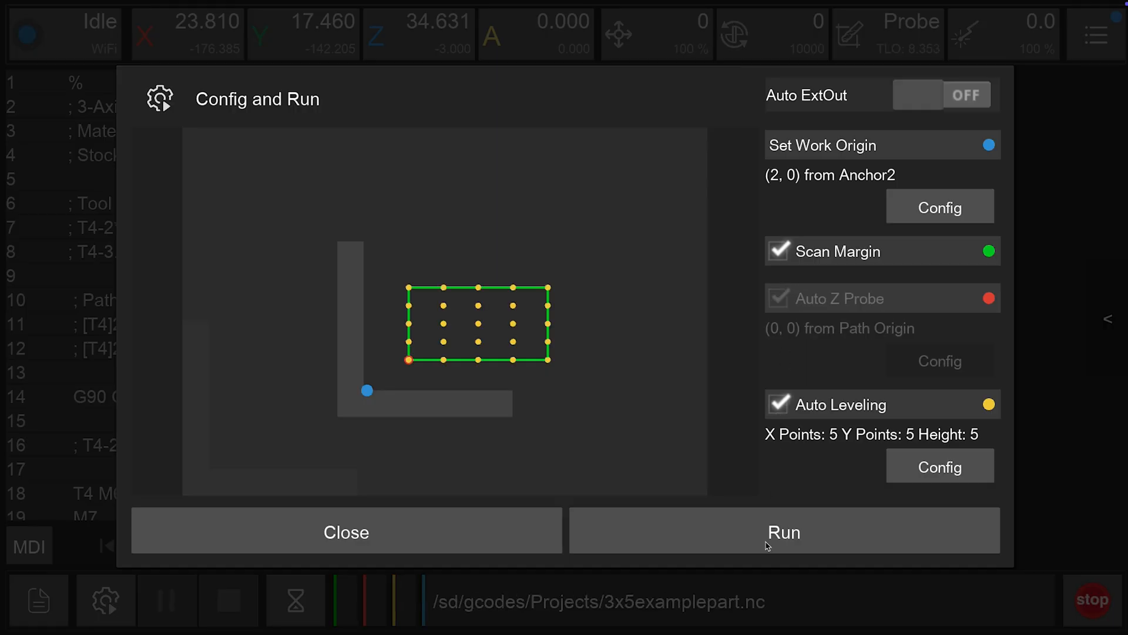